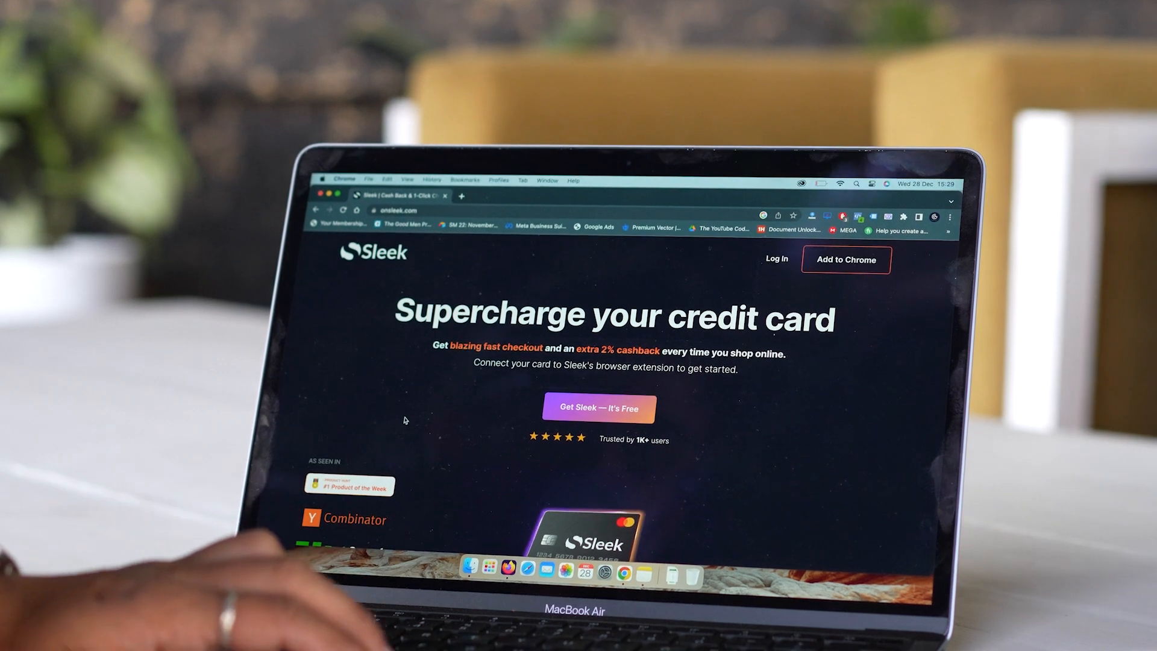
- Scroll the onboarding demo's sample cart and start checkout to reach the profile with three saved cards
{"action": "scroll", "scroll_direction": "down", "scroll_amount": 3}
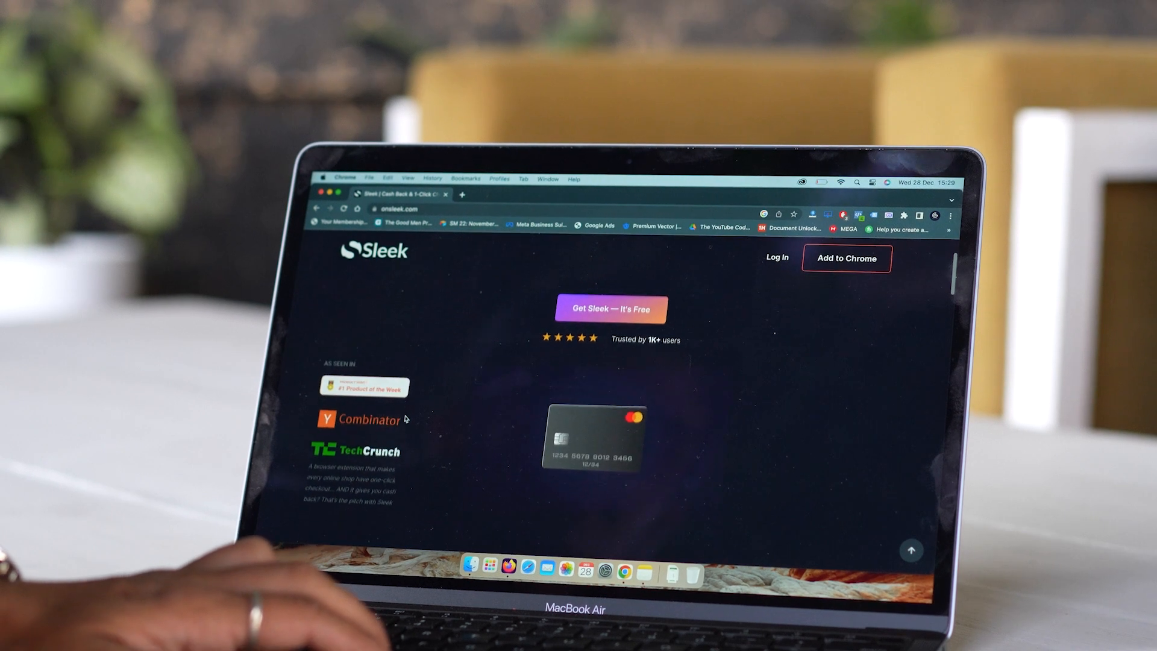
{"action": "scroll", "scroll_direction": "down", "scroll_amount": 3}
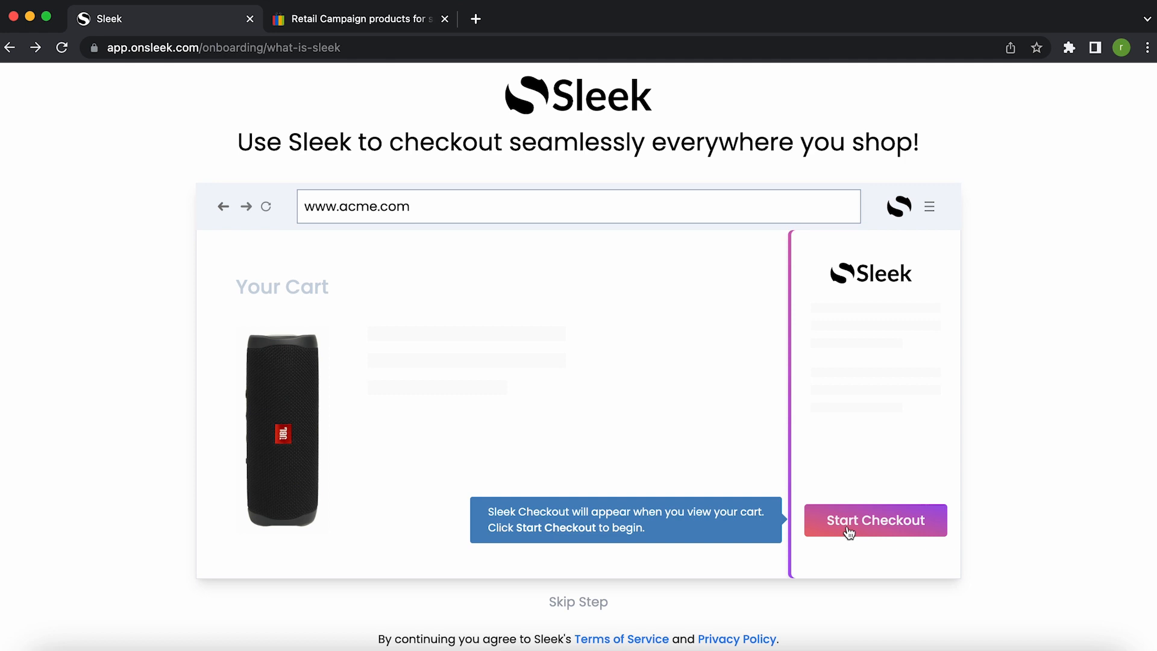
{"action": "left_click", "coordinate": [875, 520]}
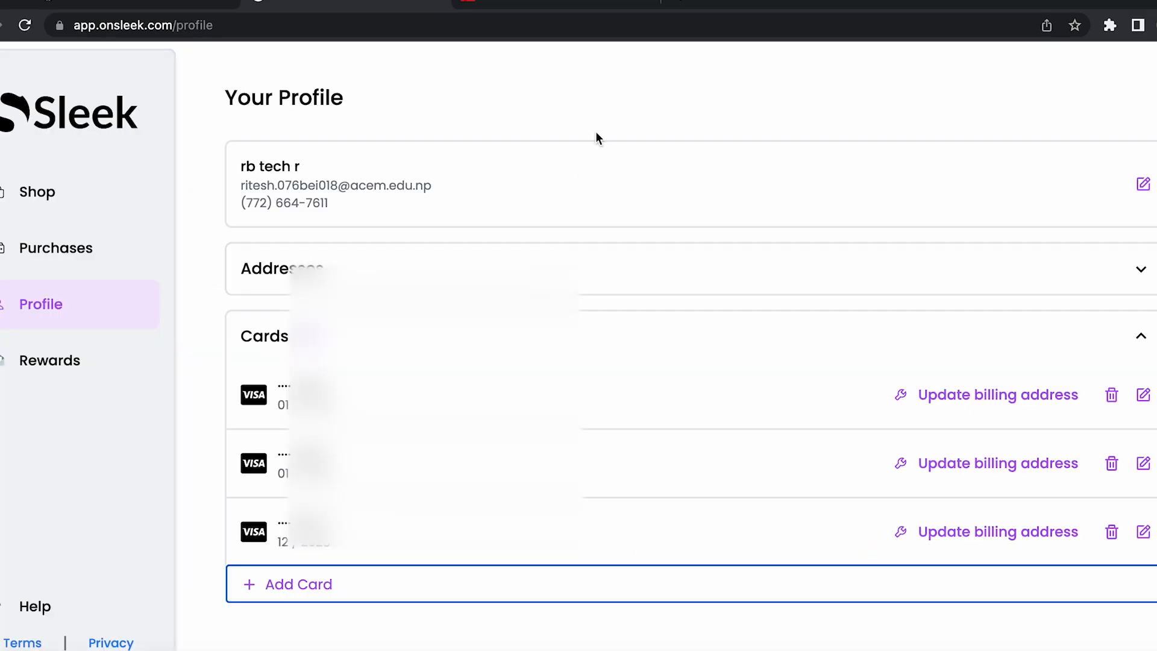
- Go to the Shop page and scroll the Deals list of ALDO, ASICS, Athleta
{"action": "left_click", "coordinate": [36, 192]}
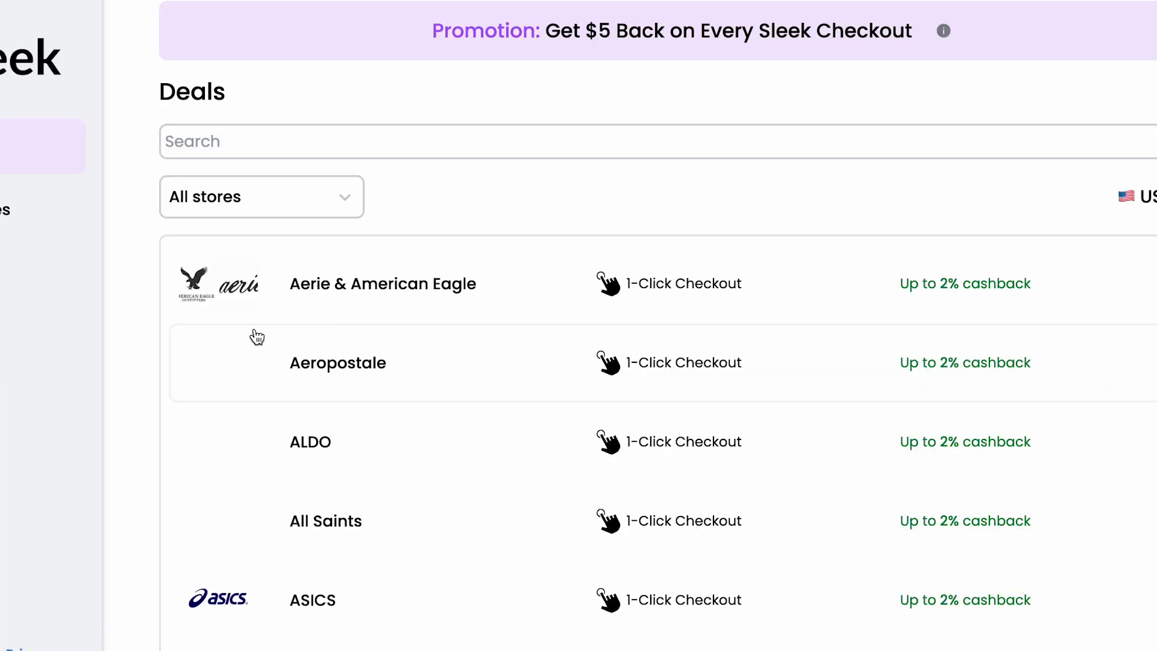
{"action": "scroll", "scroll_direction": "down", "scroll_amount": 3}
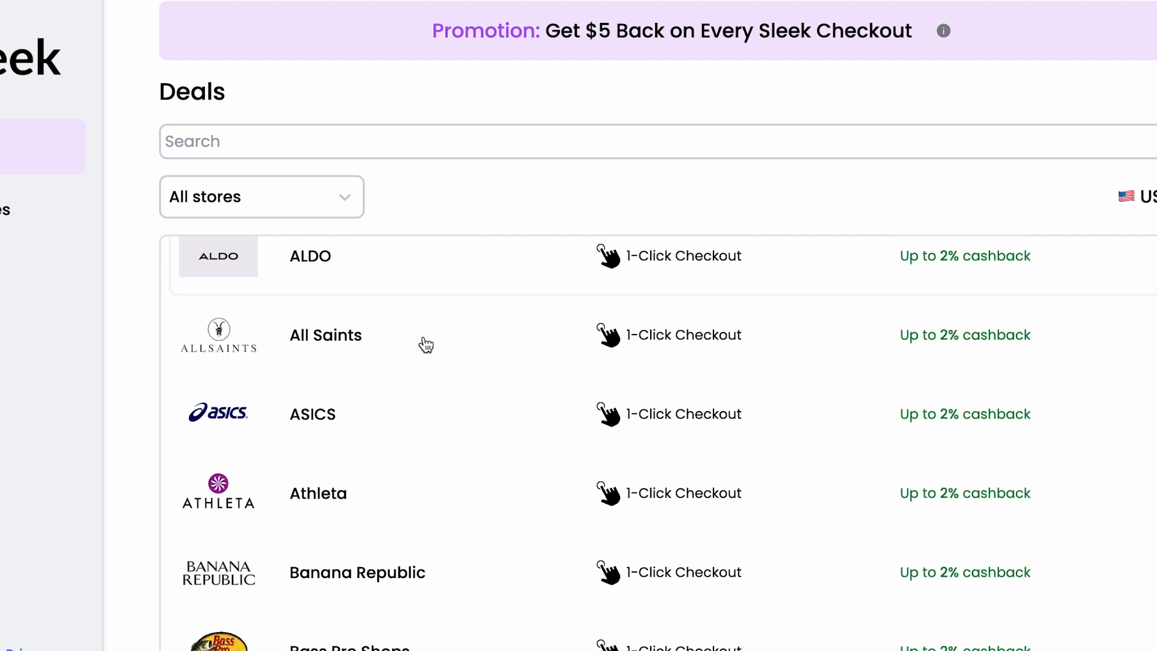